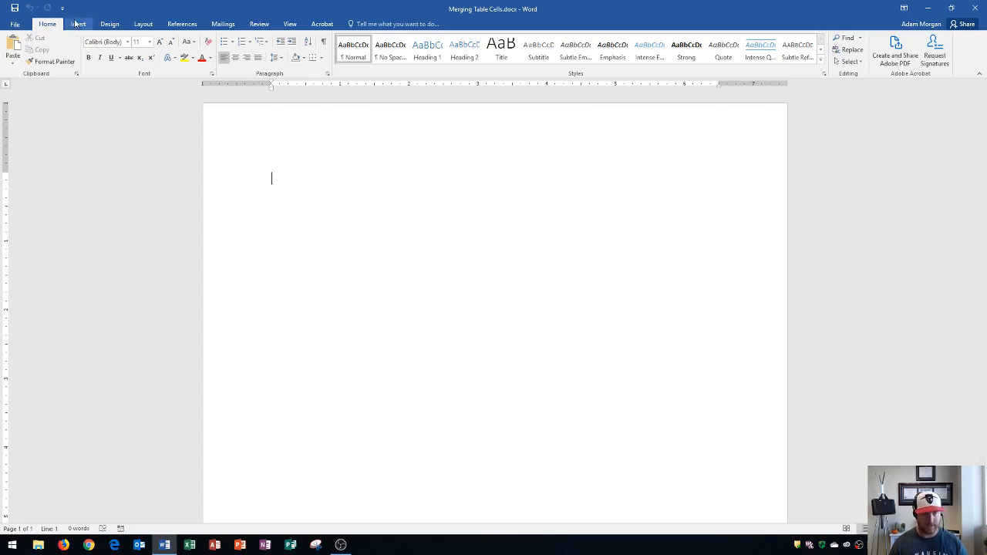
Bring up the Insert tab's table-size grid to start a 5x5 table
{"action": "left_click", "coordinate": [81, 26]}
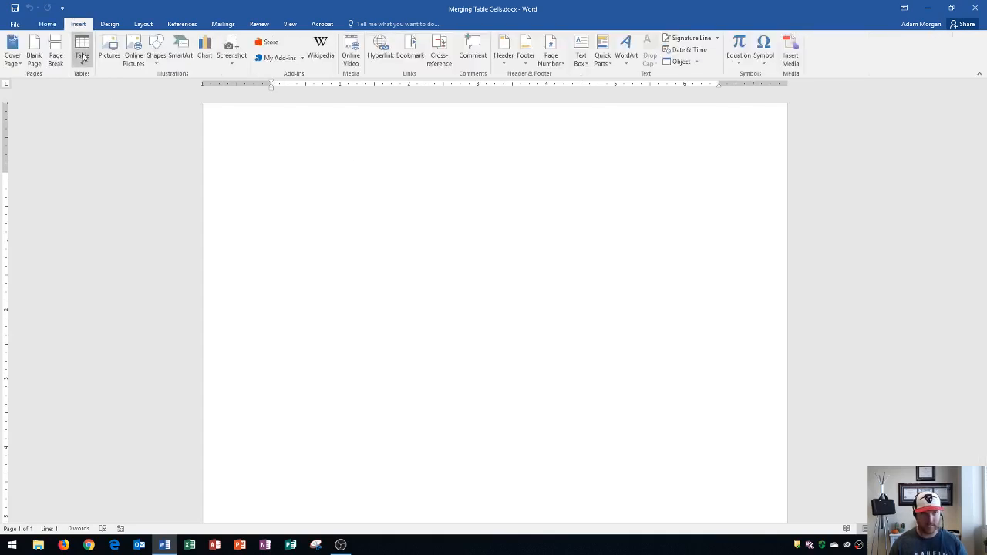
{"action": "left_click", "coordinate": [83, 46]}
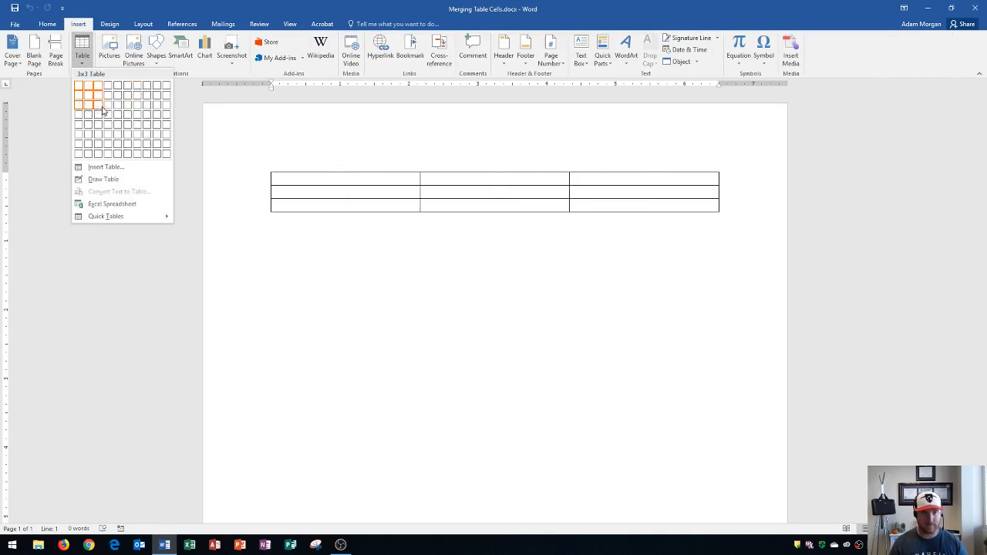
{"action": "mouse_move", "coordinate": [126, 114]}
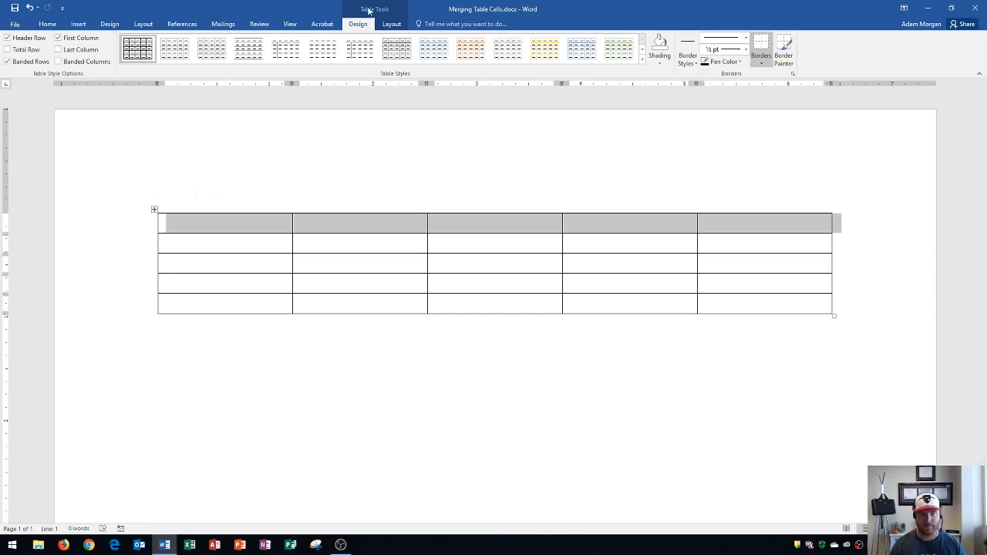
{"action": "mouse_move", "coordinate": [384, 28]}
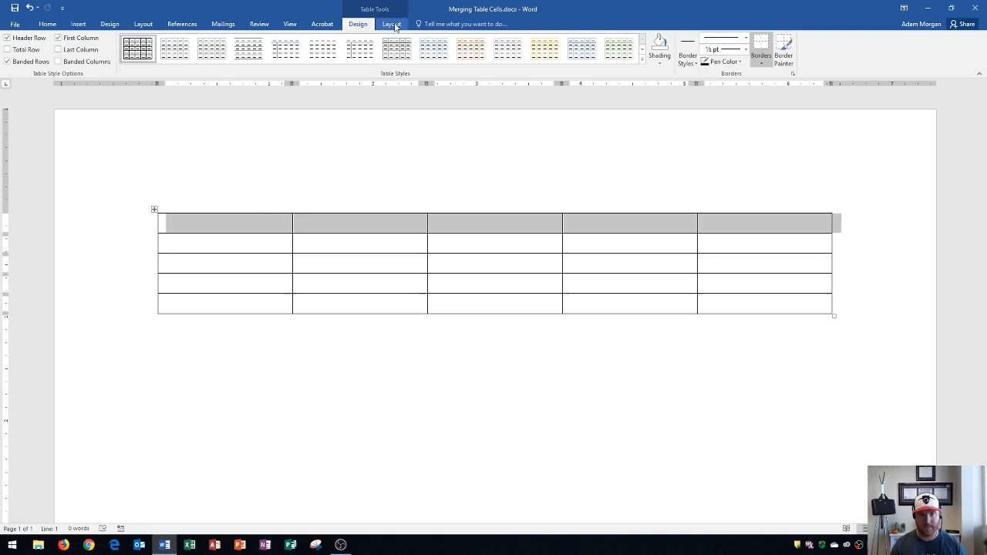
Merge the selected top row into one full-width cell
{"action": "left_click", "coordinate": [392, 24]}
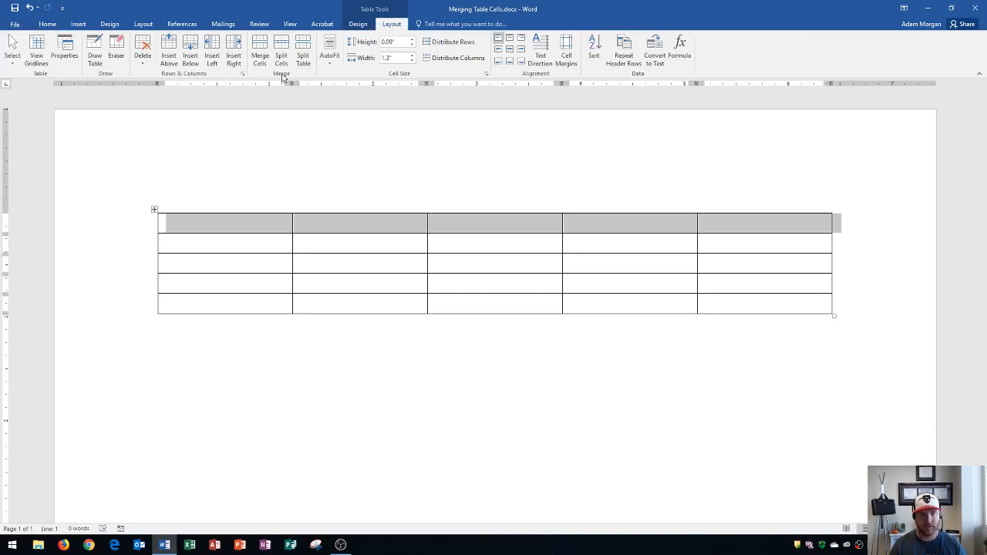
{"action": "mouse_move", "coordinate": [259, 48]}
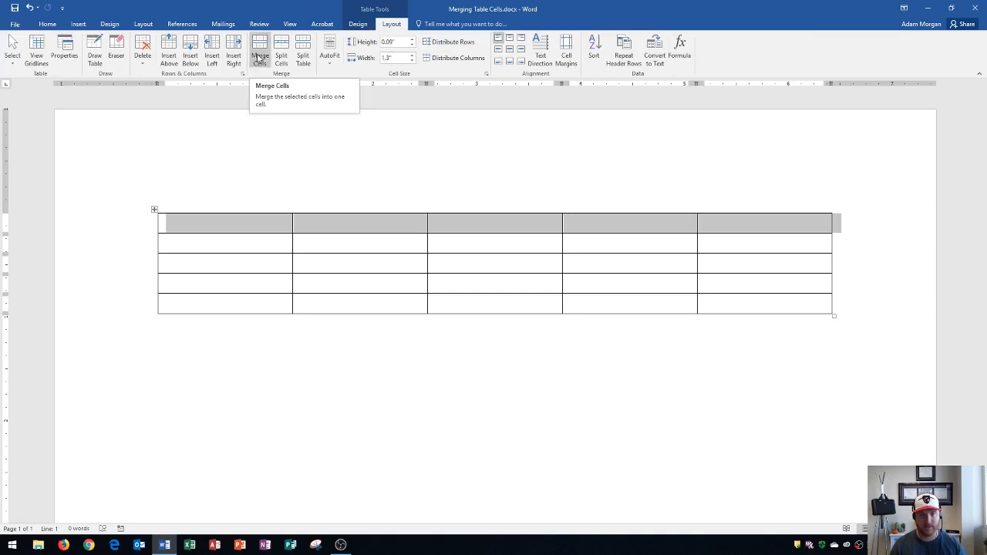
{"action": "left_click", "coordinate": [258, 48]}
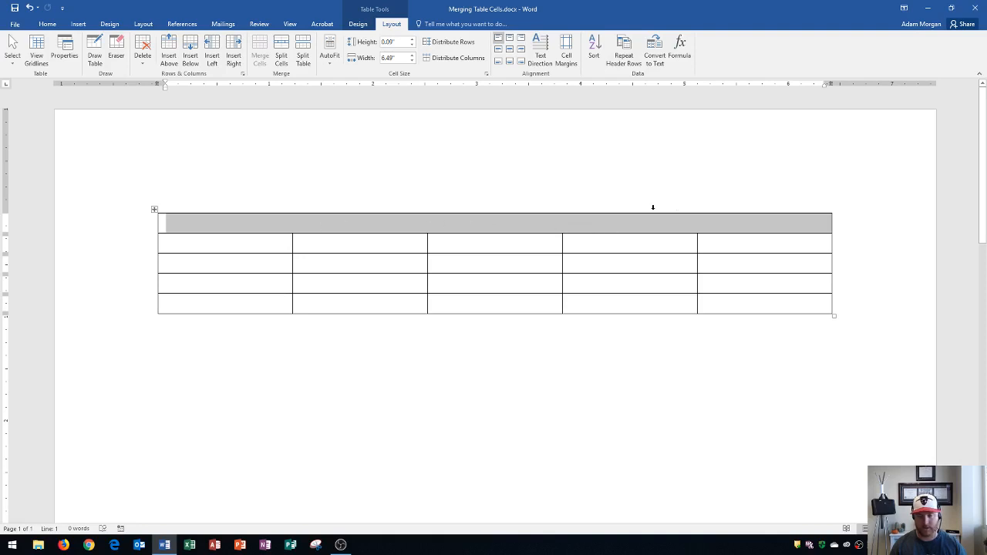
Type 'Table Title' into the merged top row
{"action": "left_click", "coordinate": [416, 224]}
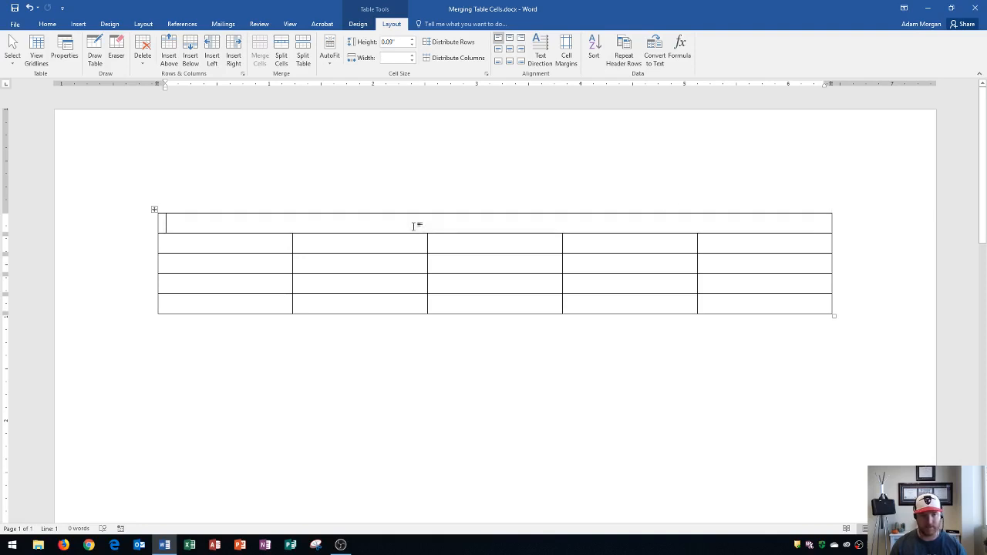
{"action": "type", "text": "Table Title"}
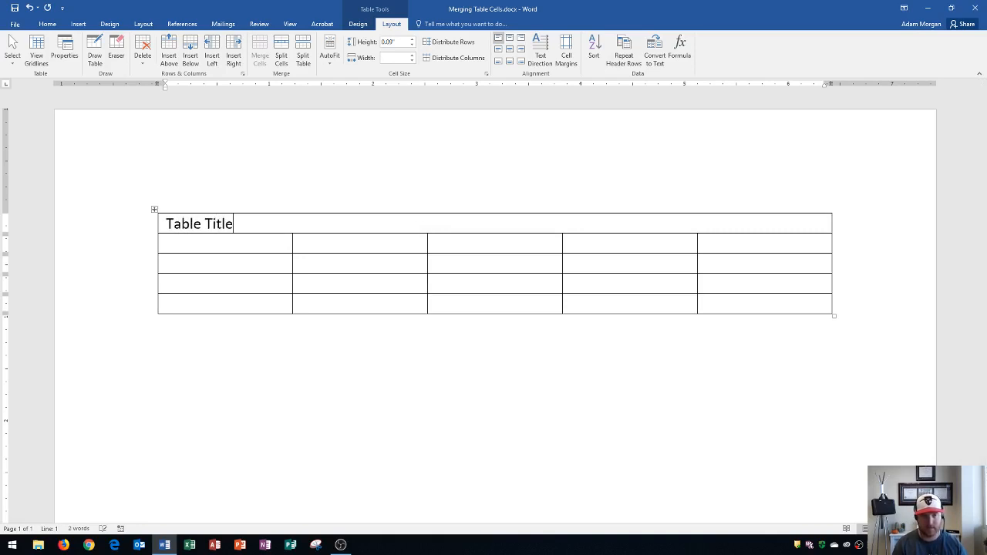
{"action": "mouse_move", "coordinate": [279, 229]}
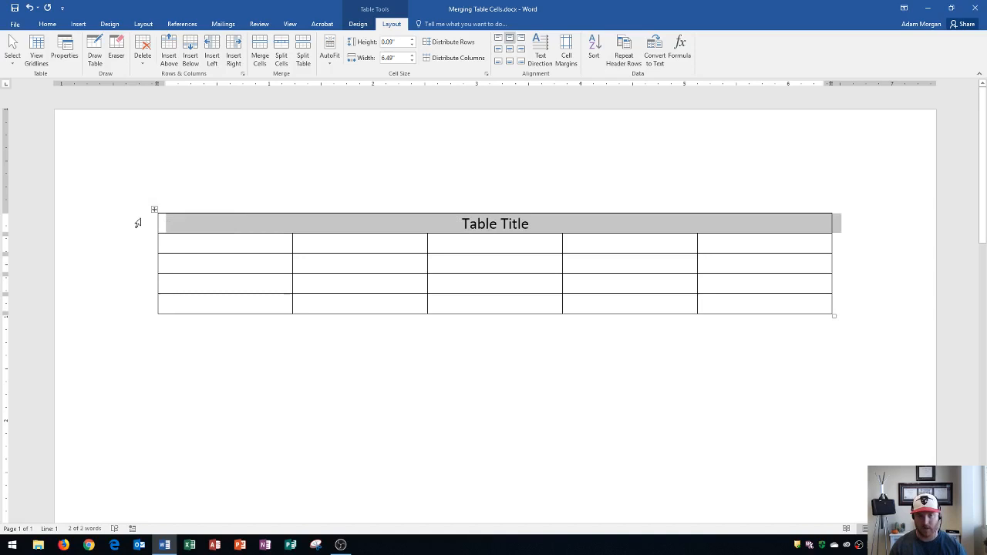
{"action": "mouse_move", "coordinate": [173, 223]}
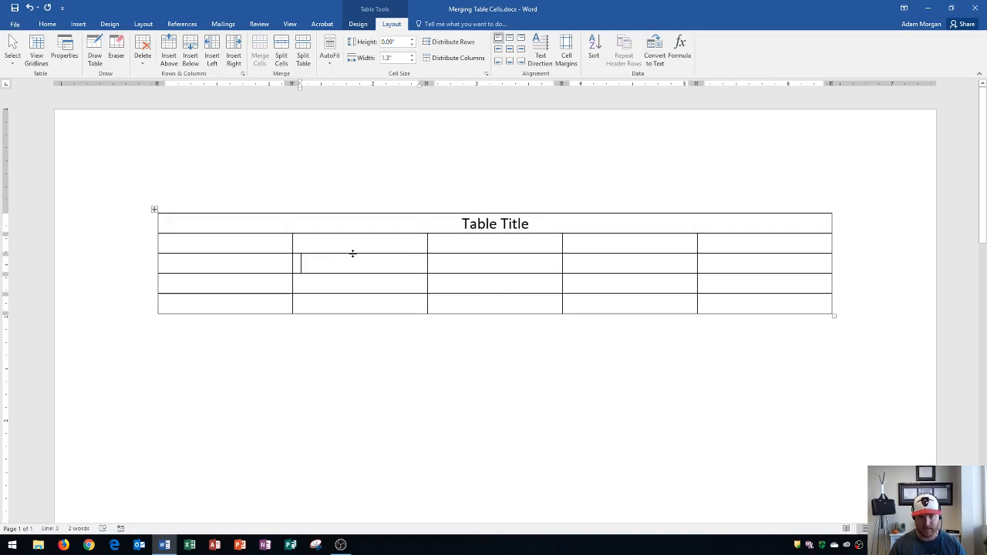
Select cells in rows 3–5 of the second column for merging
{"action": "left_click_drag", "start_coordinate": [358, 255], "coordinate": [358, 305]}
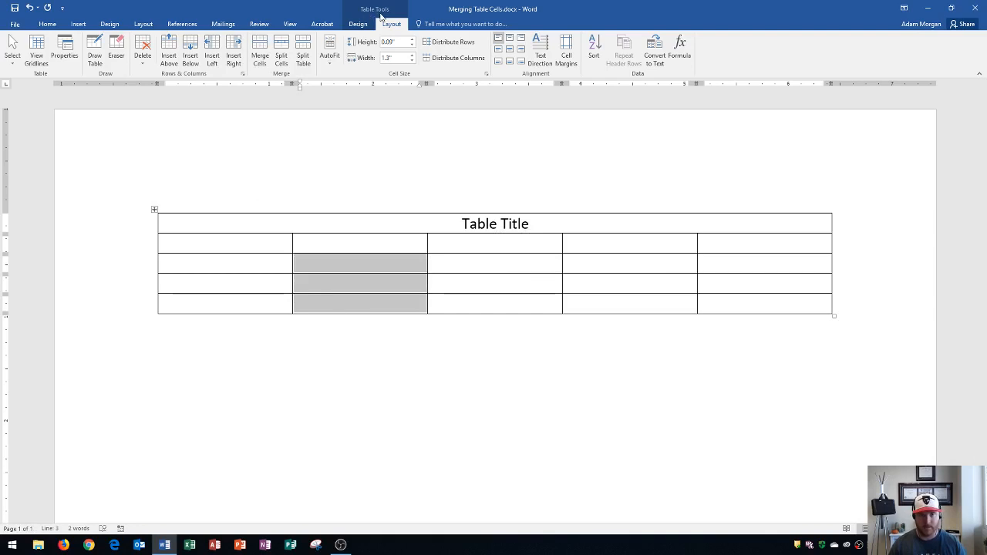
{"action": "mouse_move", "coordinate": [382, 11]}
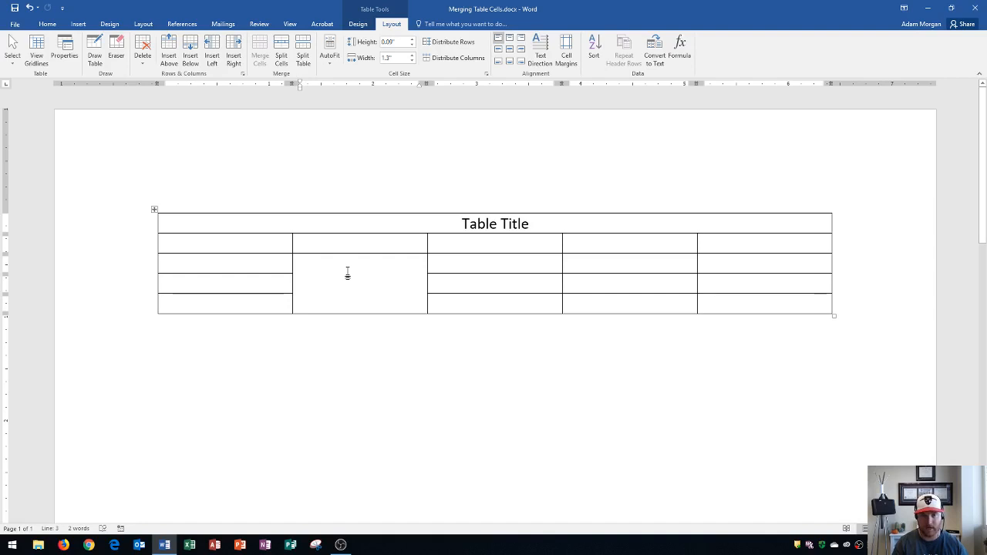
Type 'Content' in the tall cell, try several alignments, and finish with Align Center
{"action": "type", "text": "Content"}
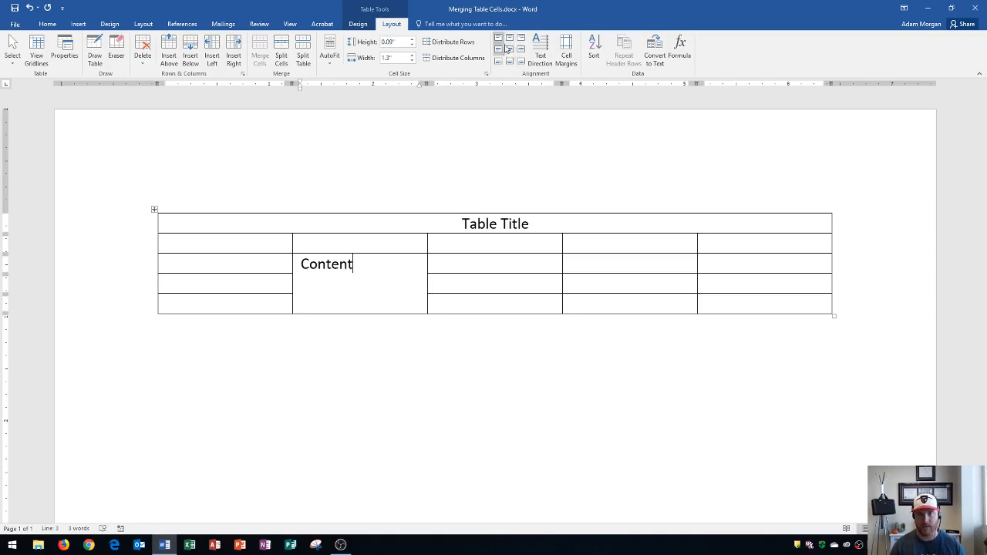
{"action": "left_click", "coordinate": [520, 49]}
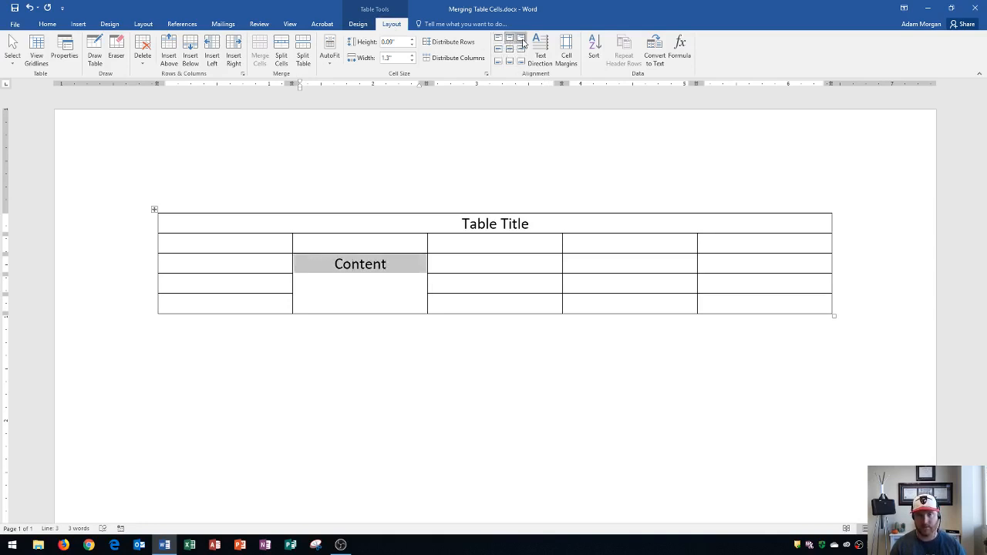
{"action": "left_click", "coordinate": [504, 50]}
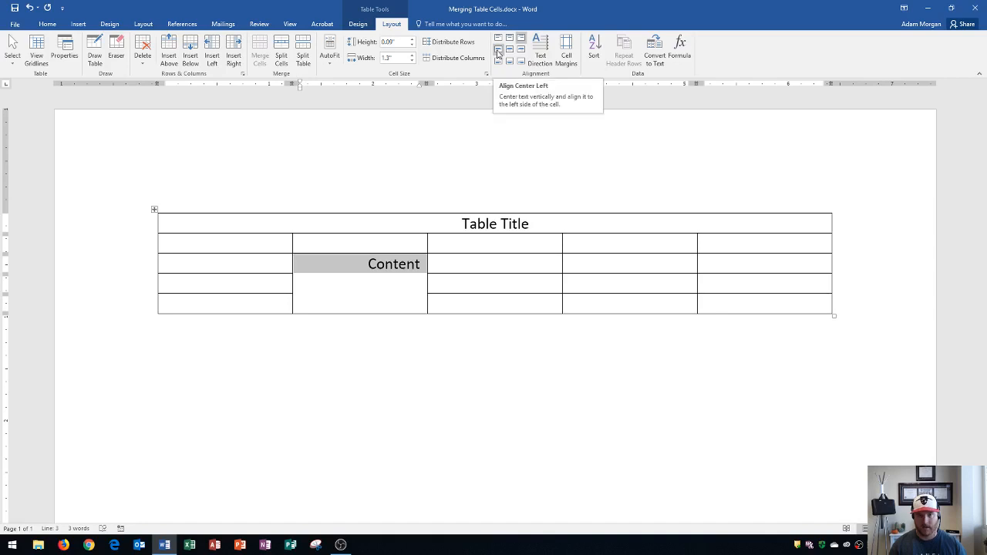
{"action": "left_click", "coordinate": [511, 49]}
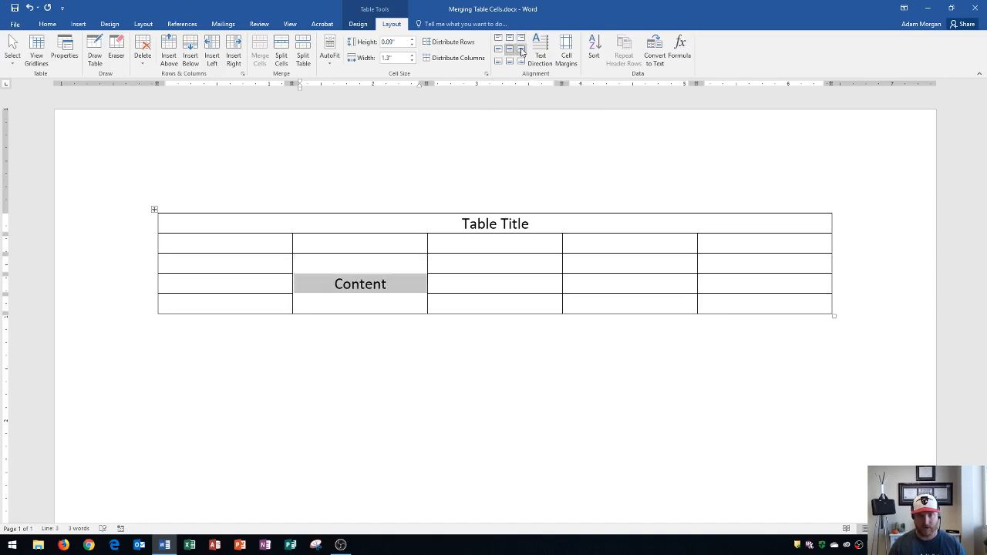
{"action": "left_click", "coordinate": [497, 61]}
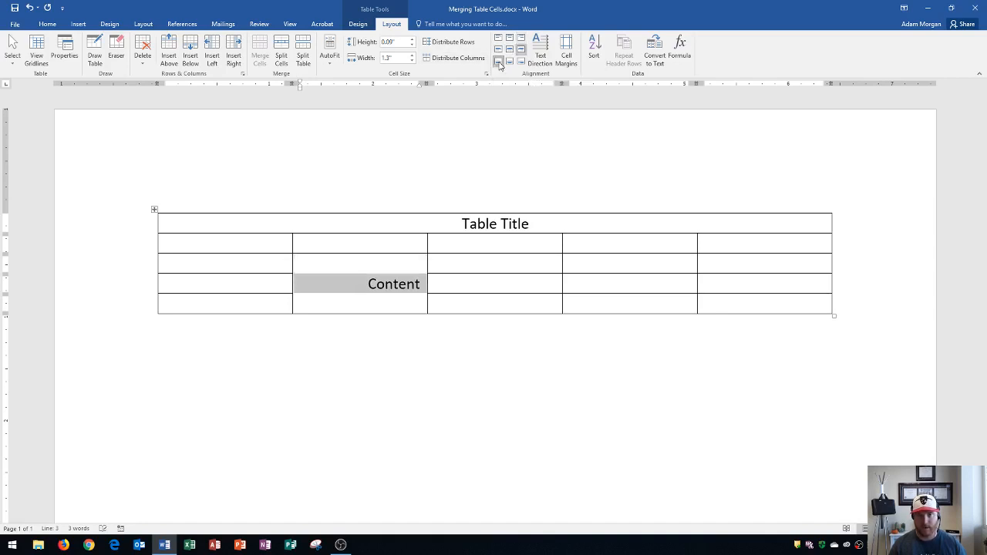
{"action": "left_click", "coordinate": [520, 60]}
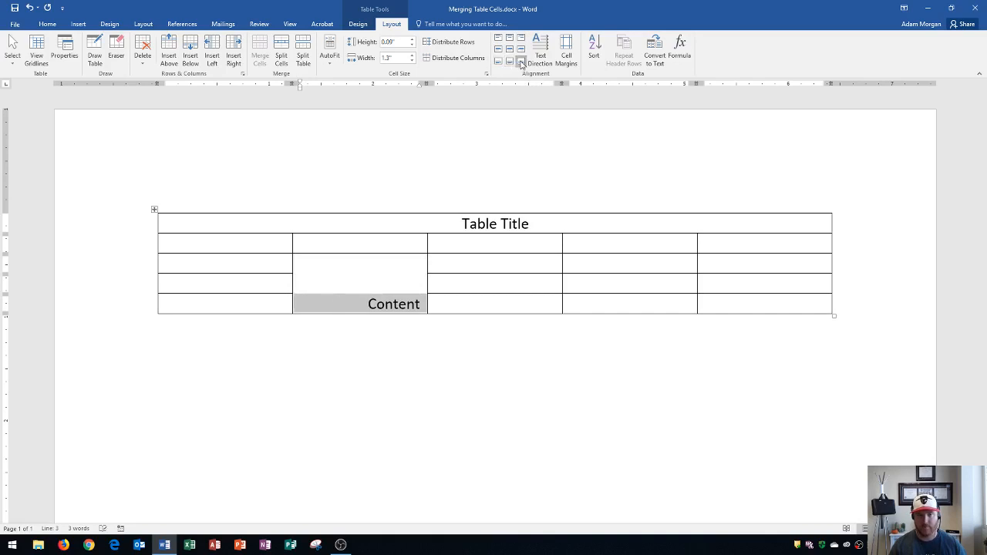
{"action": "left_click", "coordinate": [523, 60]}
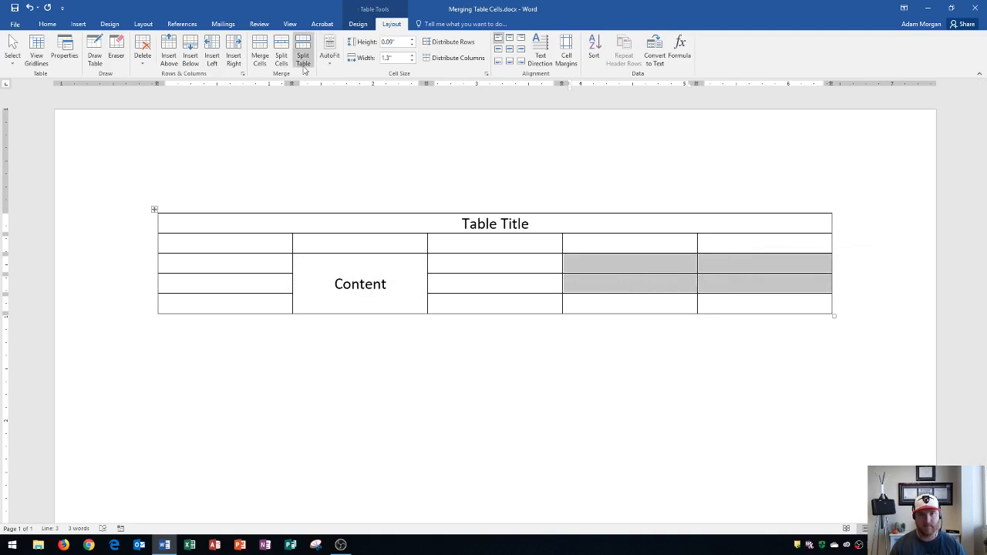
Merge the four selected cells, type 'More content', and centre it both ways
{"action": "left_click", "coordinate": [259, 50]}
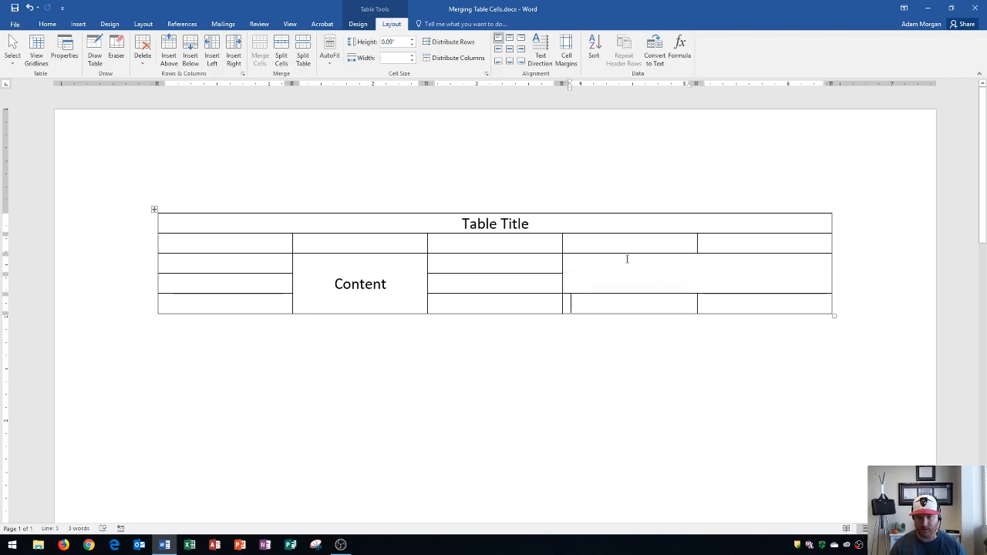
{"action": "type", "text": "More"}
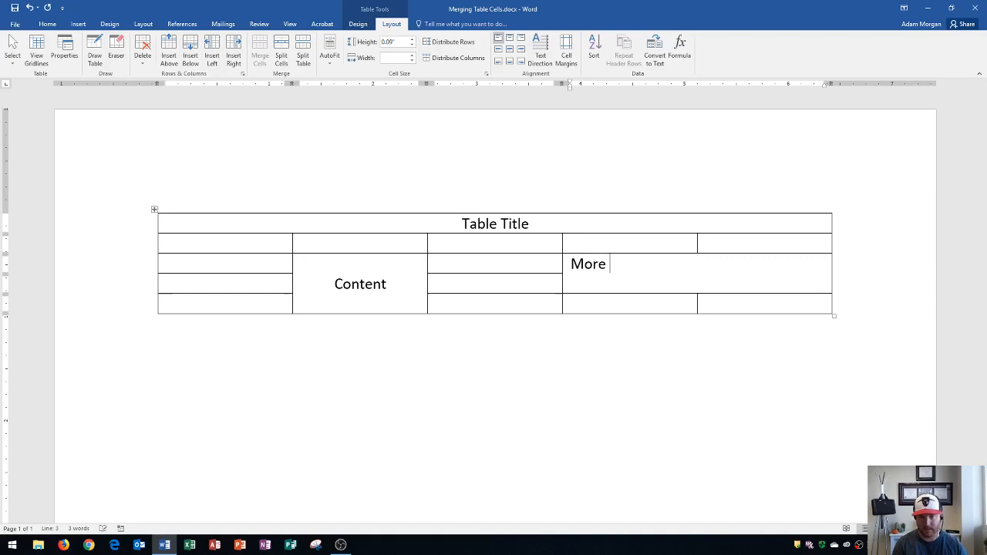
{"action": "type", "text": "content"}
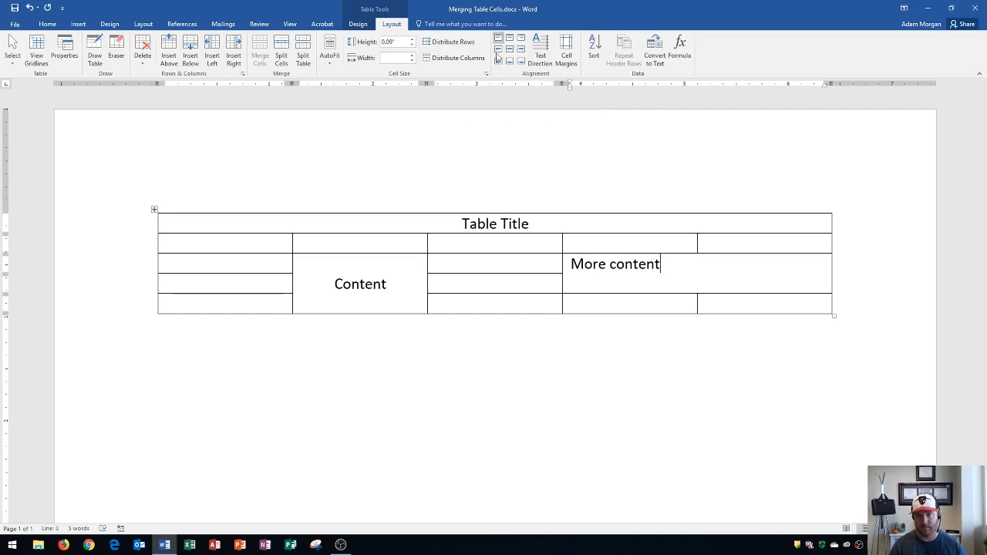
{"action": "left_click", "coordinate": [509, 49]}
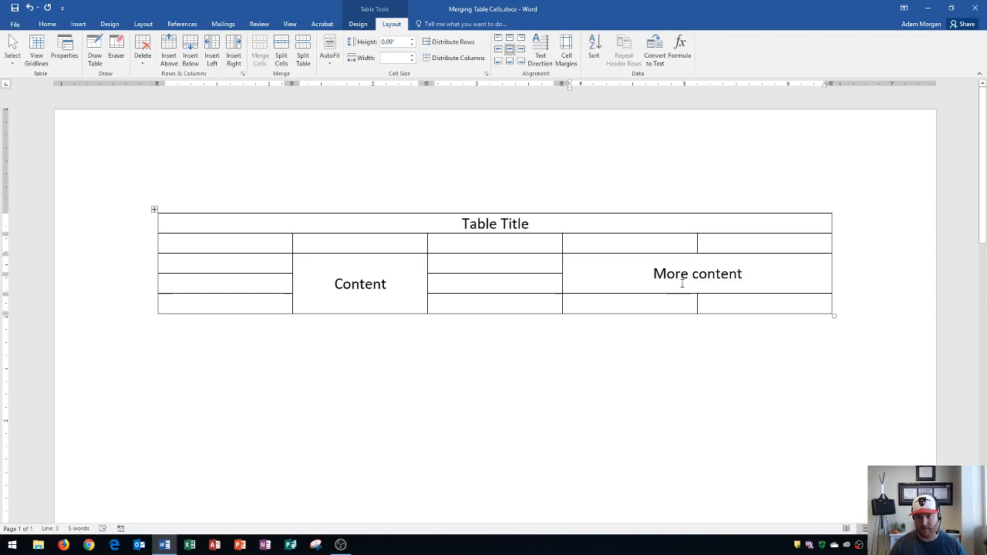
{"action": "double_click", "coordinate": [697, 273]}
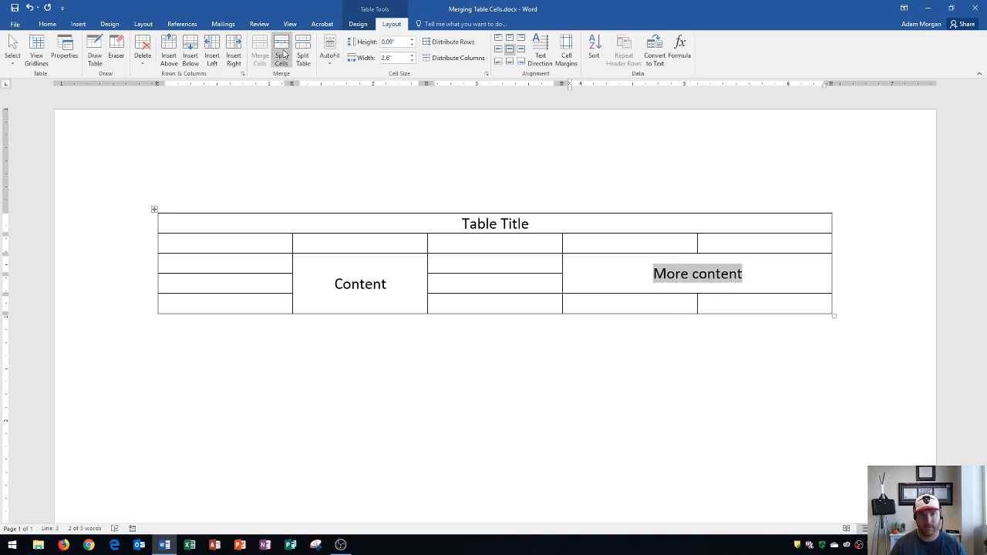
Split the 'More content' cell into 2 columns and 2 rows
{"action": "left_click", "coordinate": [280, 48]}
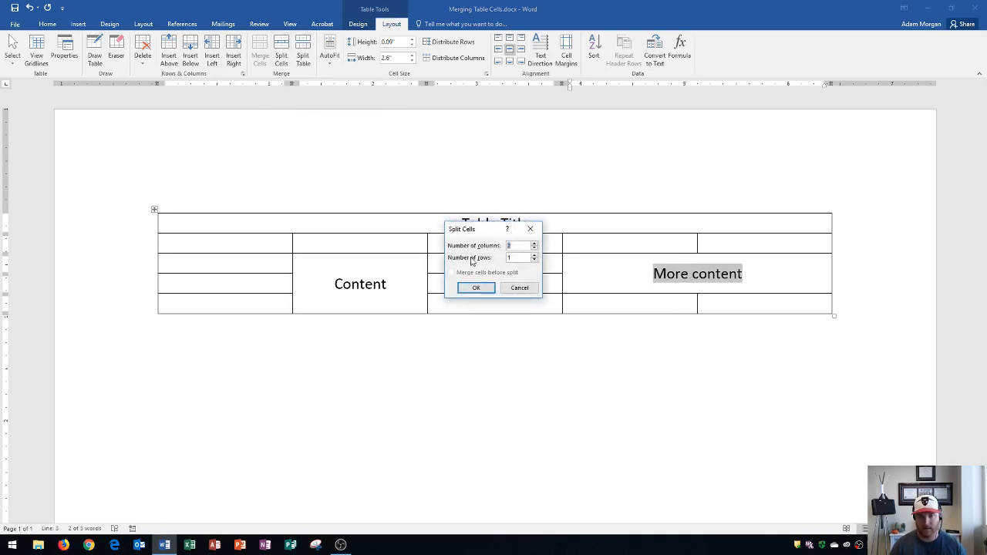
{"action": "mouse_move", "coordinate": [524, 258]}
{"action": "type", "text": "2"}
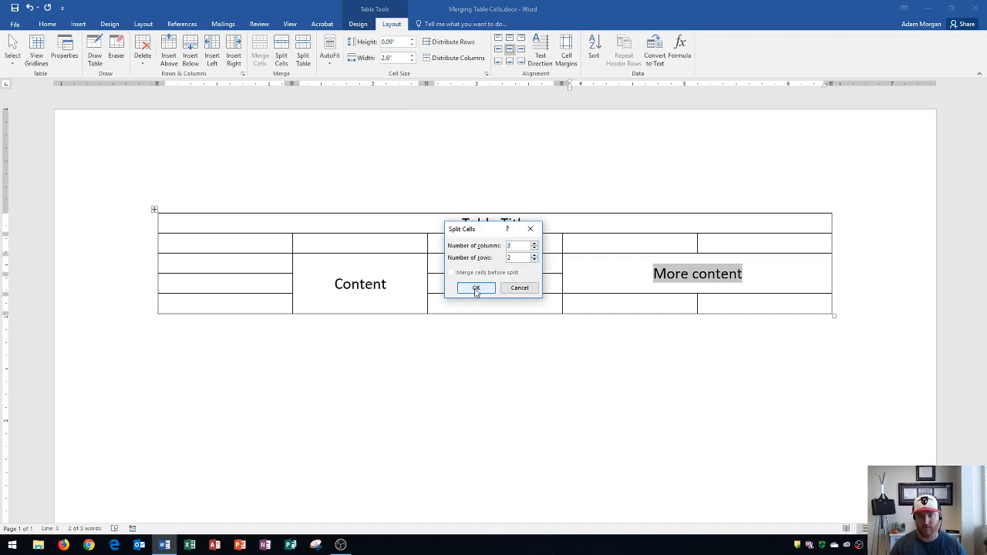
{"action": "left_click", "coordinate": [475, 288]}
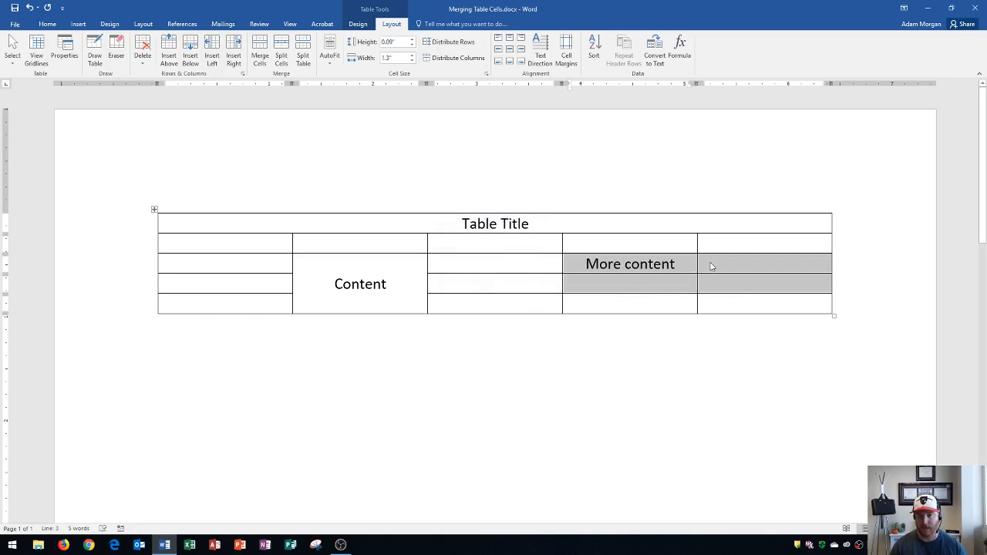
{"action": "mouse_move", "coordinate": [690, 265]}
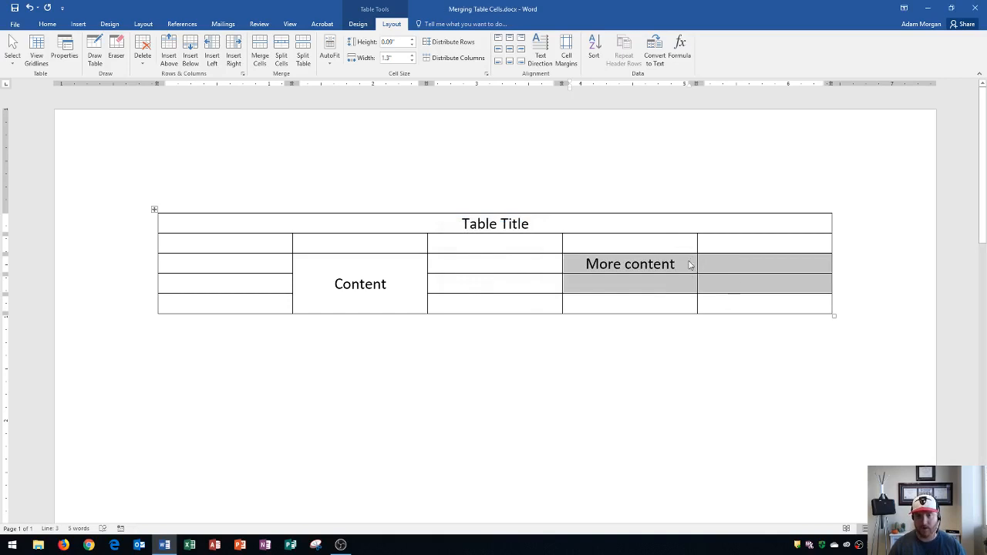